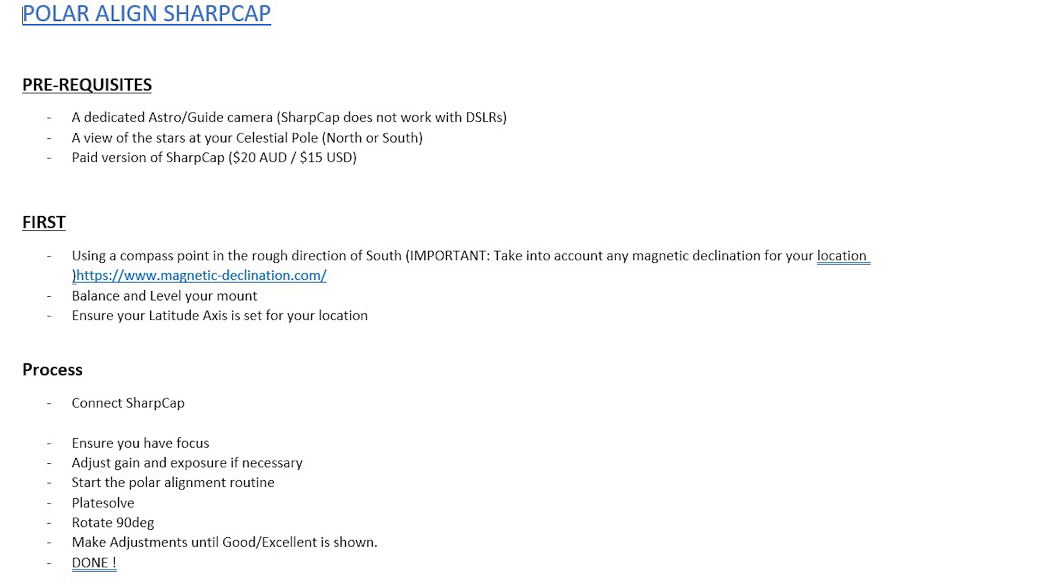
Switch from the Word notes to SharpCap and show the Cameras list.
{"action": "left_click", "coordinate": [152, 26]}
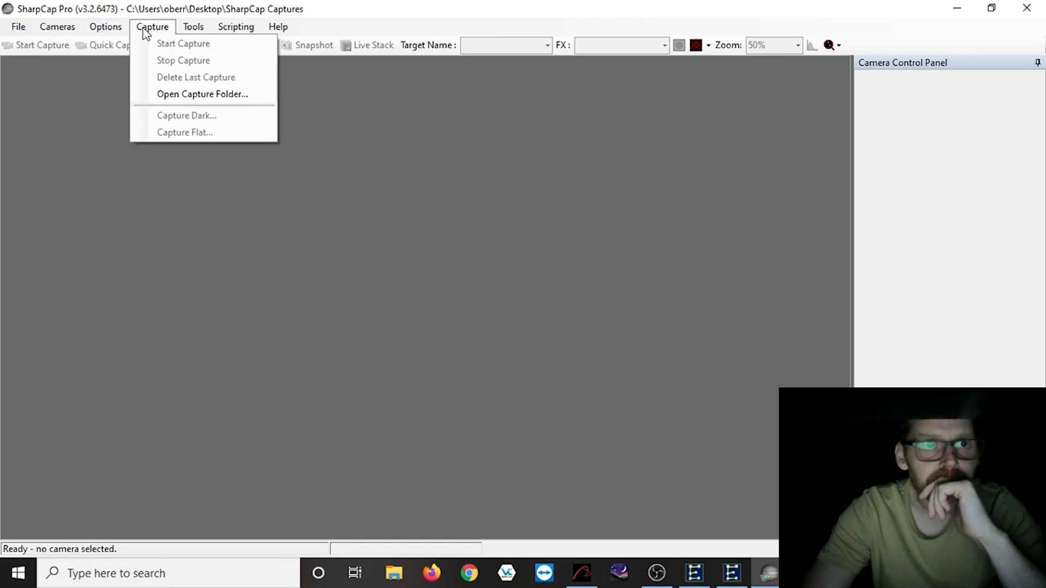
{"action": "left_click", "coordinate": [56, 27]}
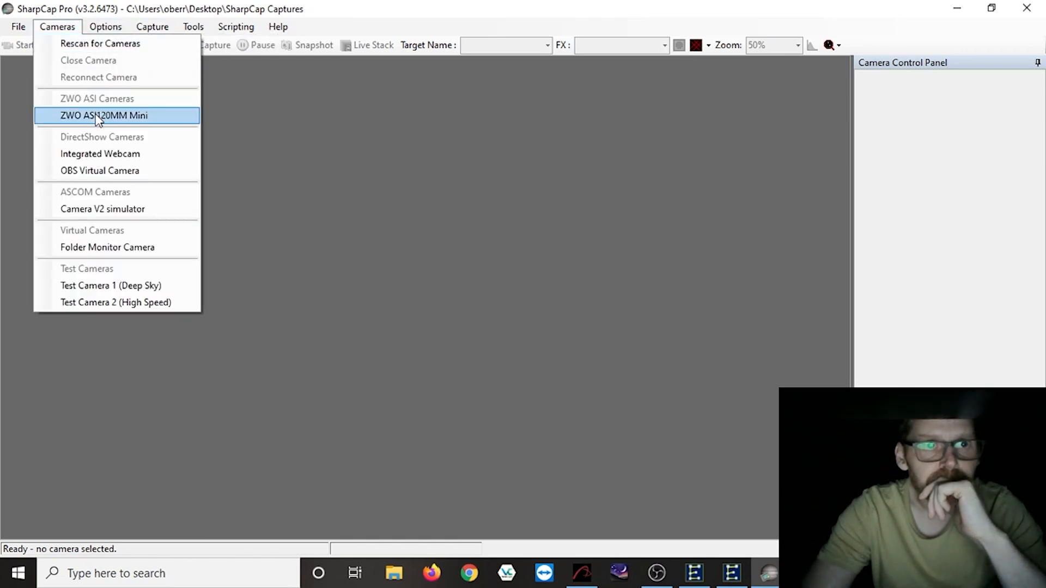
Connect the ZWO ASI120MM Mini, enable Gain Auto, and raise exposure to about 1210 ms.
{"action": "left_click", "coordinate": [104, 116]}
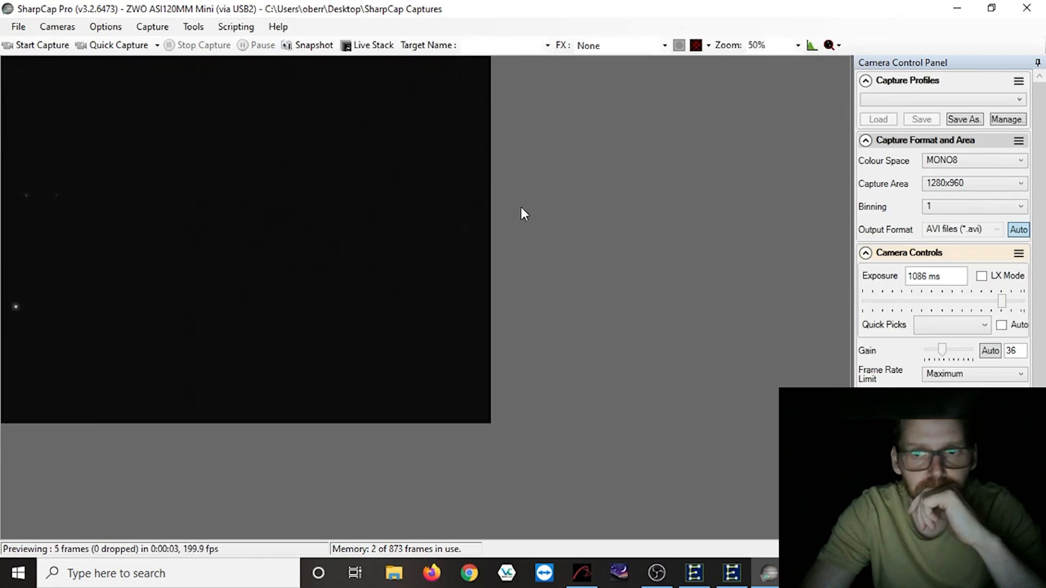
{"action": "left_click", "coordinate": [989, 350]}
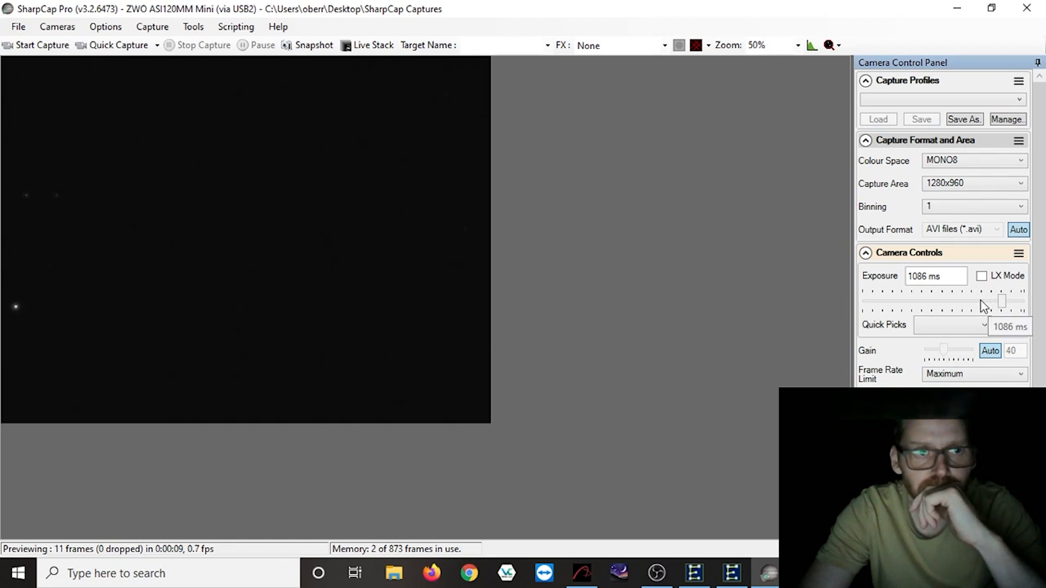
{"action": "left_click_drag", "start_coordinate": [1002, 301], "coordinate": [990, 300]}
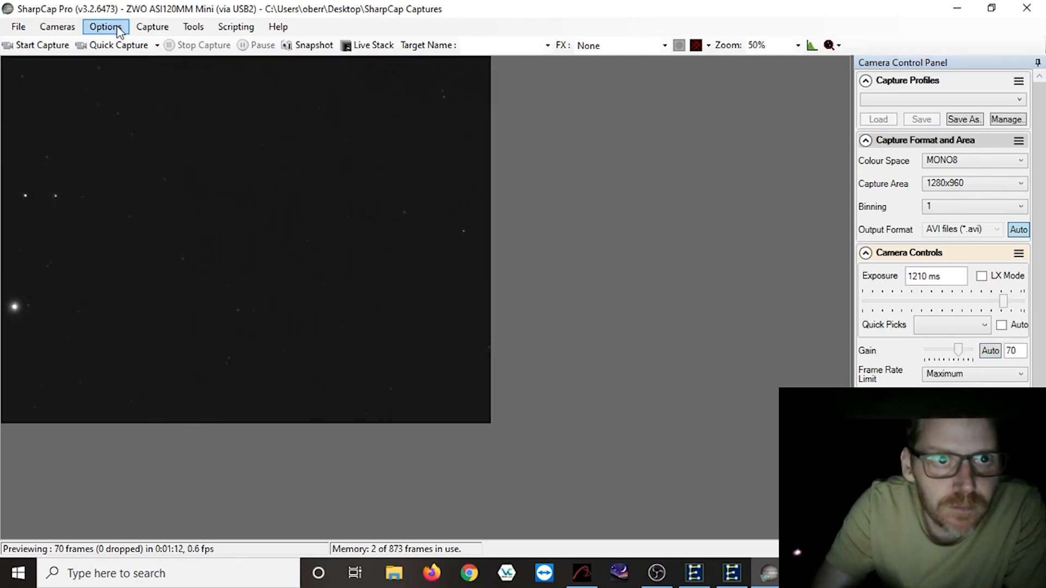
Launch Polar Align from the Tools menu to show its introduction page.
{"action": "left_click", "coordinate": [192, 26]}
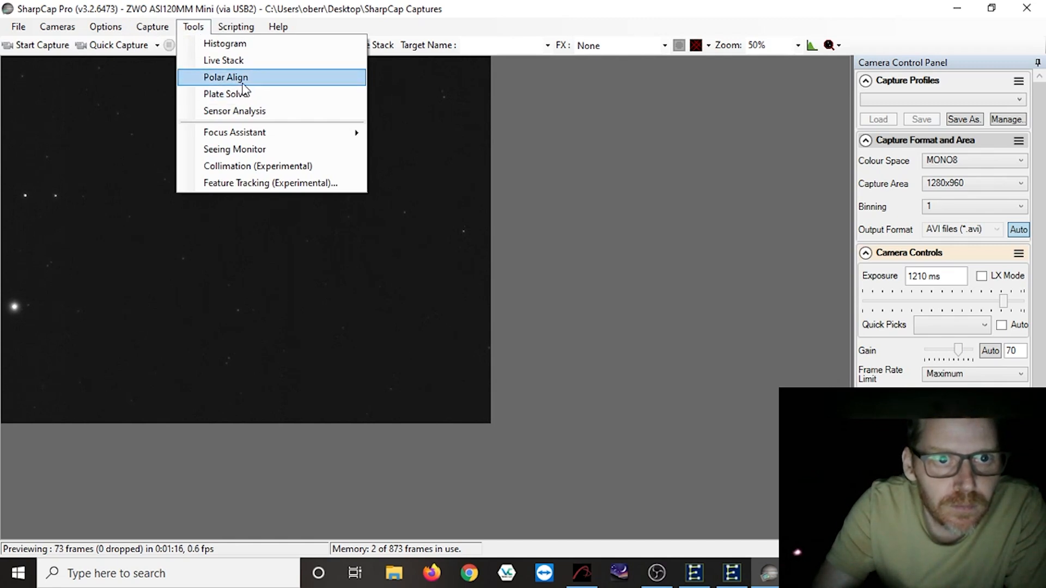
{"action": "left_click", "coordinate": [225, 76]}
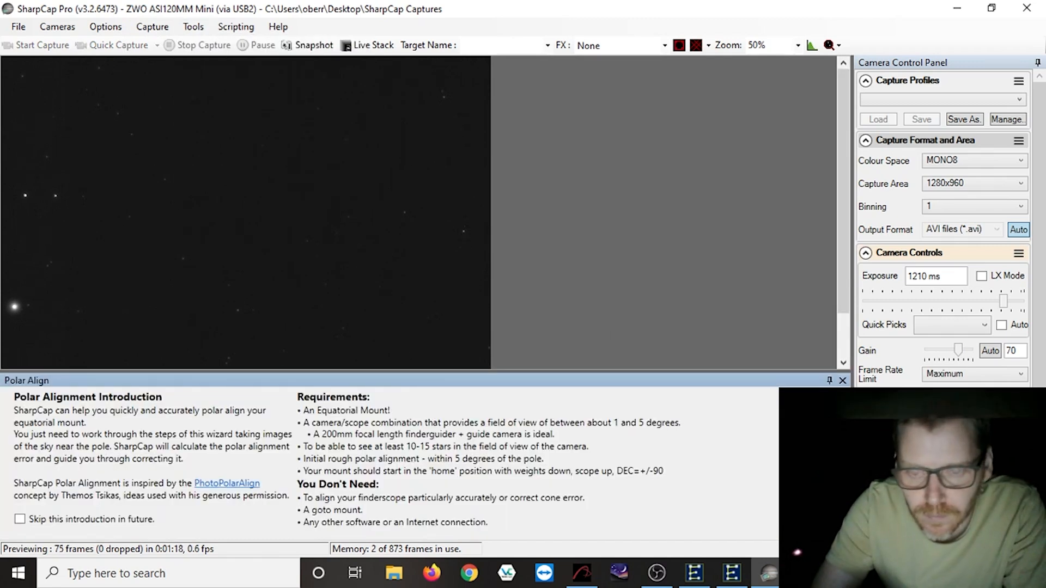